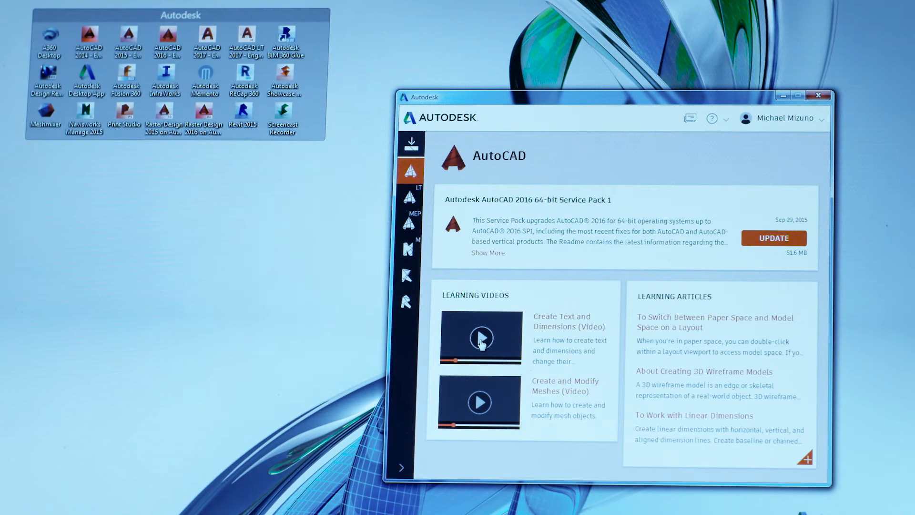
Step: Open and play the Create Text and Dimensions learning video from the desktop app
{"action": "left_click", "coordinate": [480, 338]}
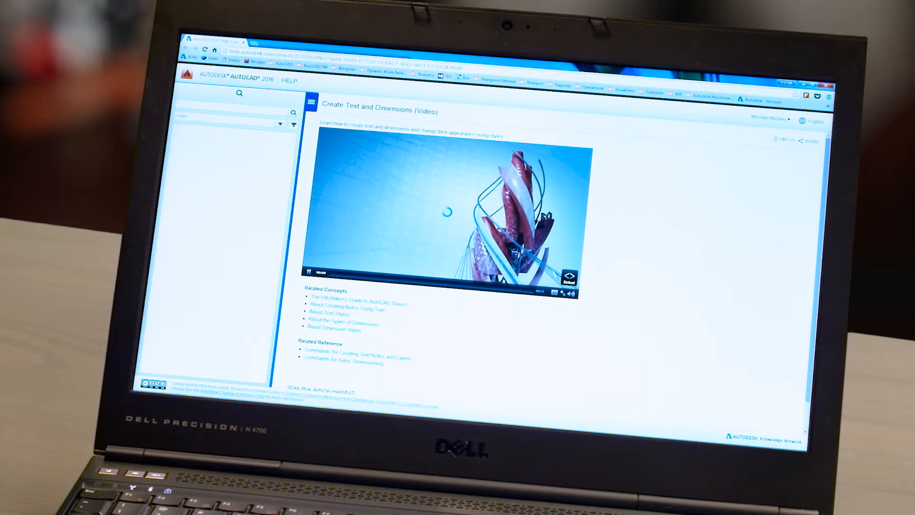
{"action": "left_click", "coordinate": [546, 292]}
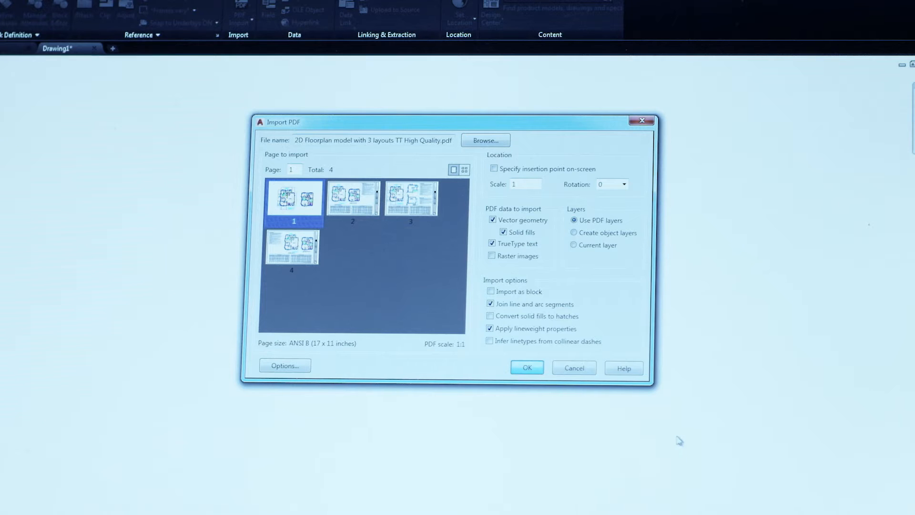
Step: Import page 1 of the floorplan PDF as vector geometry and TrueType text
{"action": "left_click", "coordinate": [525, 367]}
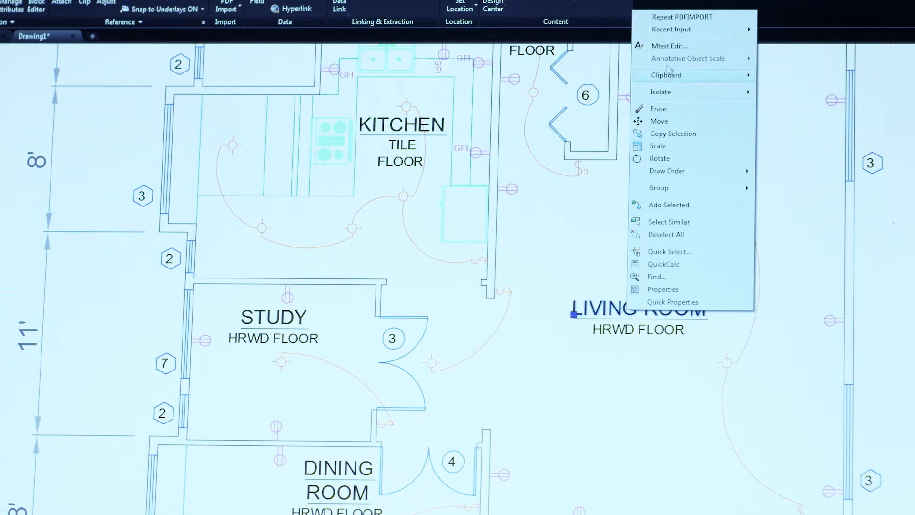
{"action": "left_click", "coordinate": [670, 45]}
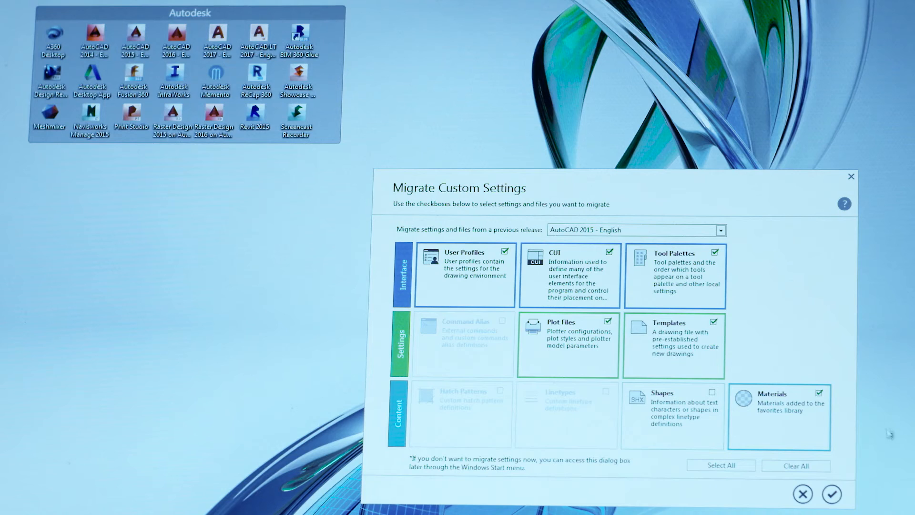
Step: Confirm migrating the selected AutoCAD 2015 settings and view the Migration Details report
{"action": "left_click", "coordinate": [832, 493]}
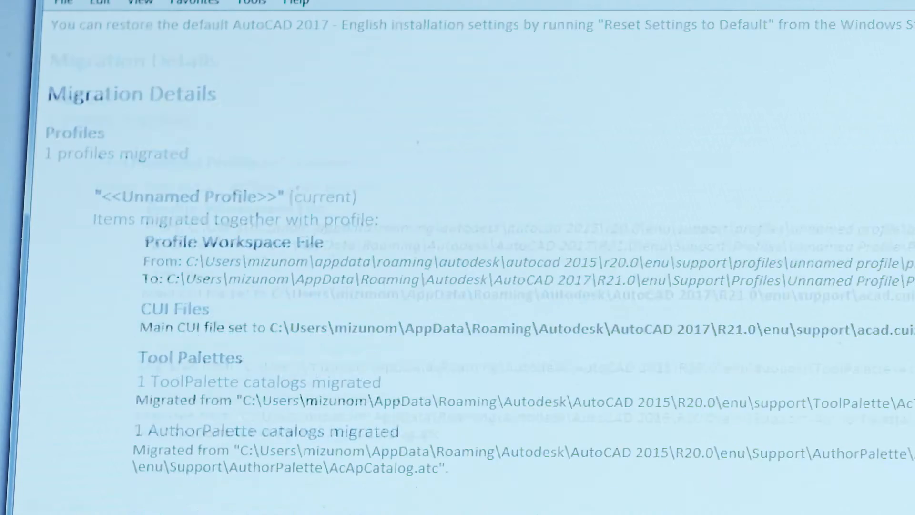